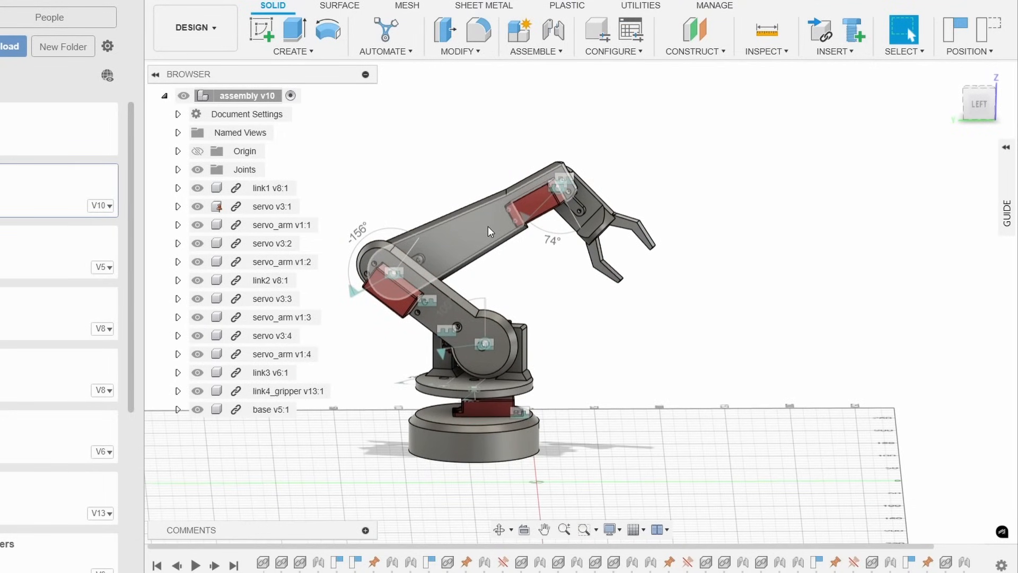
{"action": "mouse_move", "coordinate": [485, 224]}
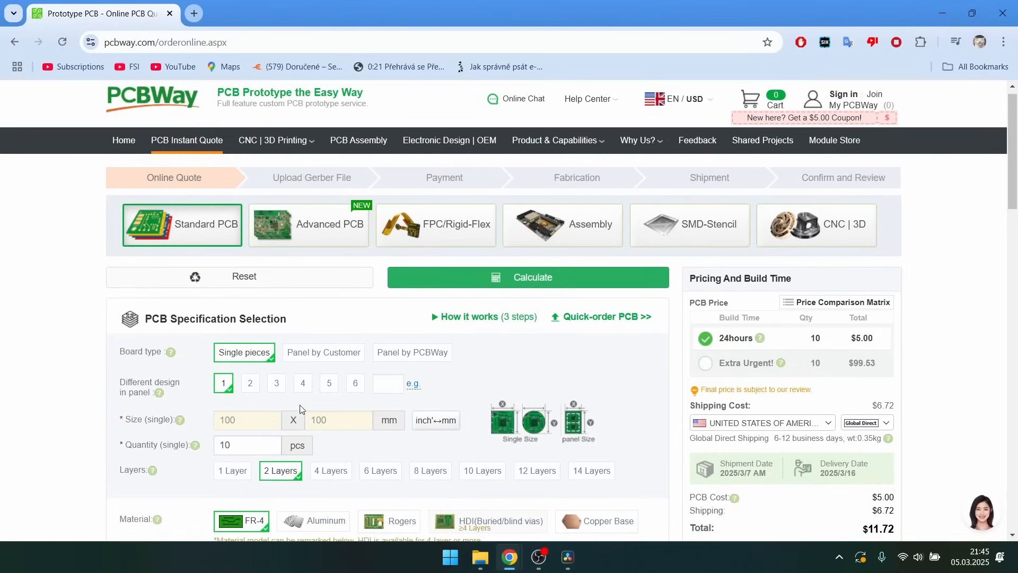
{"action": "left_click", "coordinate": [247, 420]}
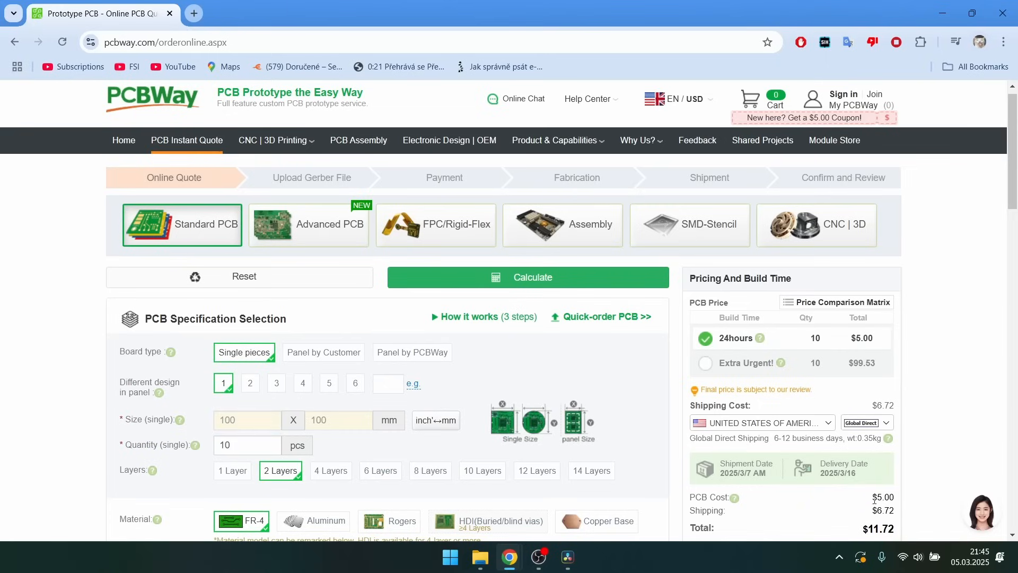
{"action": "double_click", "coordinate": [882, 498]}
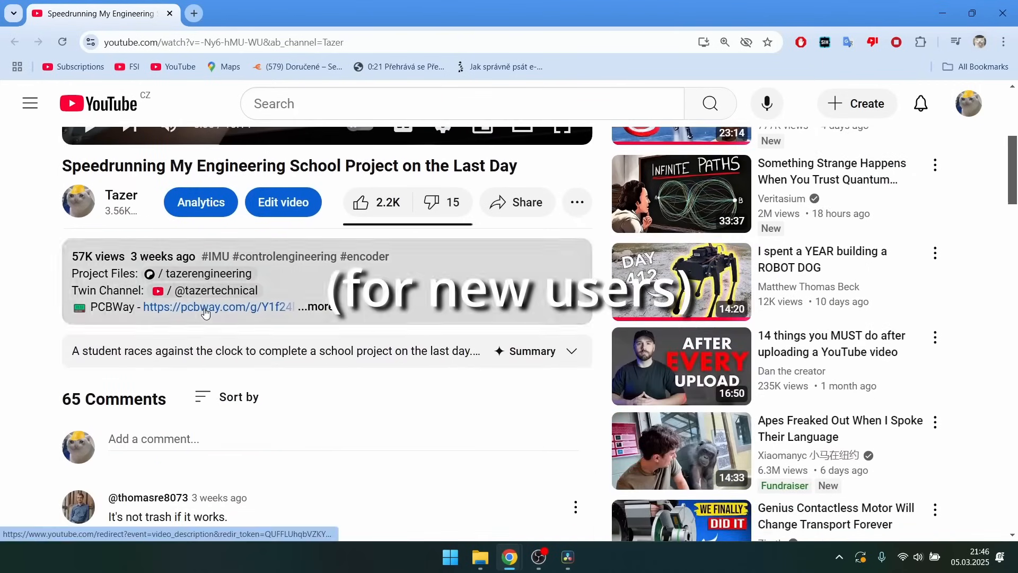
{"action": "left_click", "coordinate": [206, 306]}
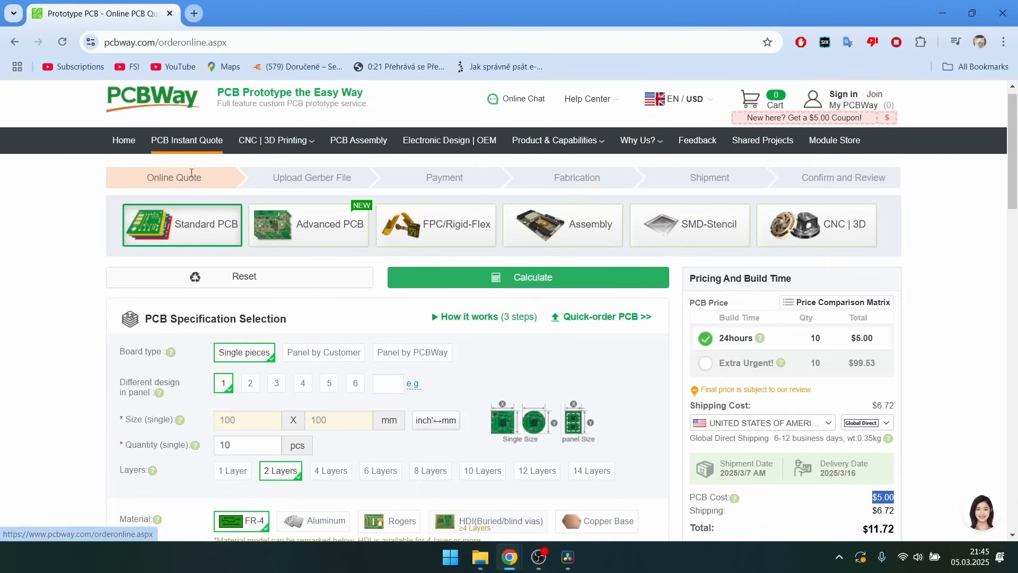
{"action": "mouse_move", "coordinate": [275, 141]}
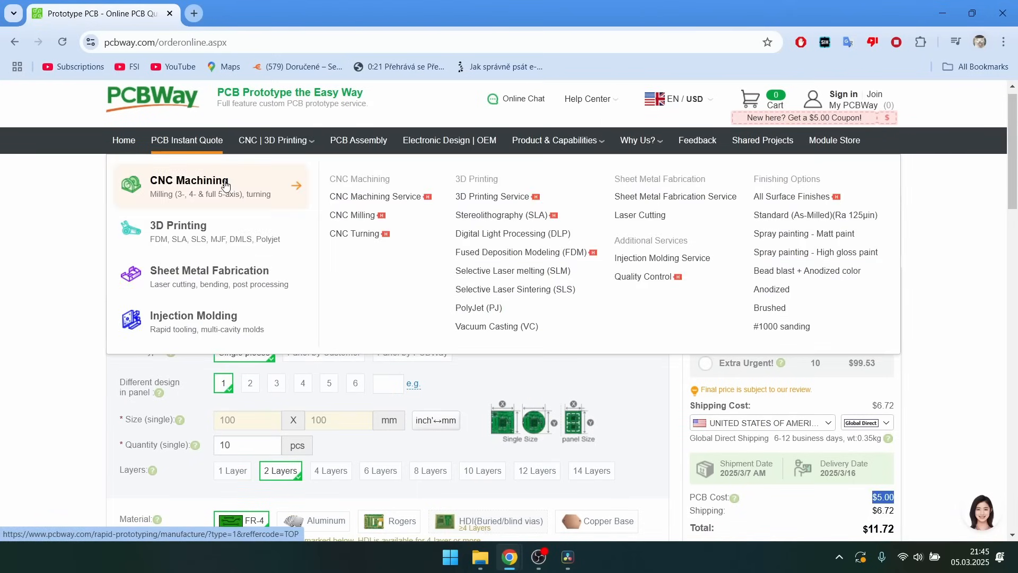